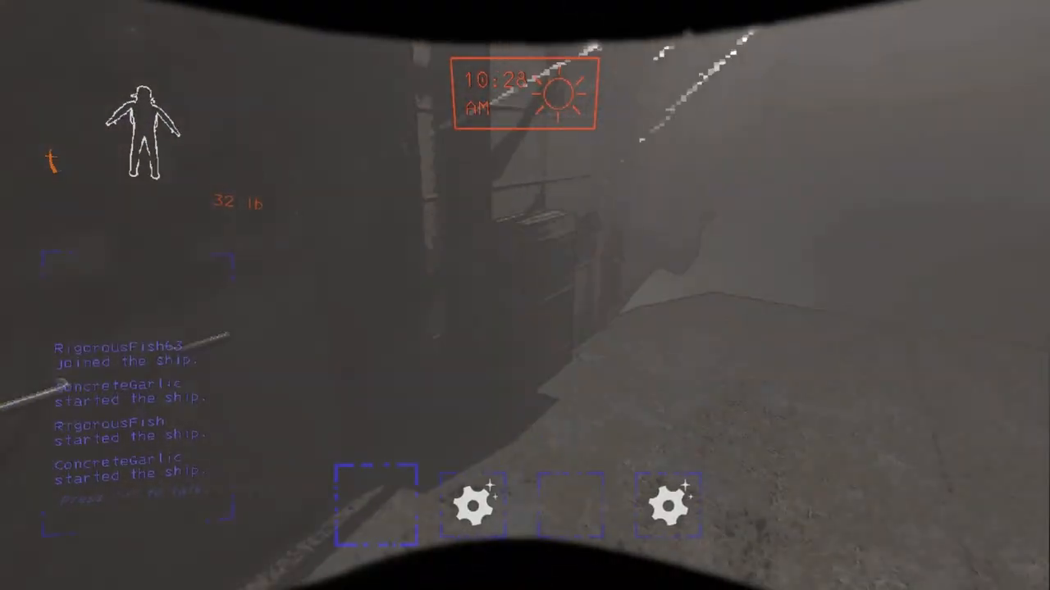
Step: Toggle the GeForce Experience overlay (Alt+Z) while approaching the facility's entrance doors
key(alt+z)
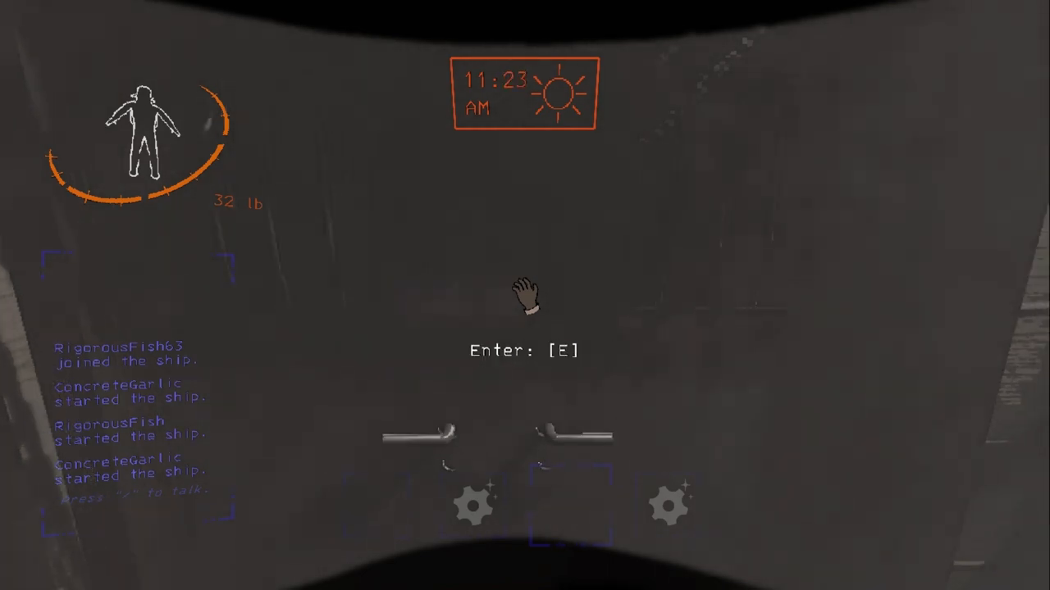
Step: Enter the facility, then, once both crew are dead, open the GeForce overlay with Alt+Z
key(e)
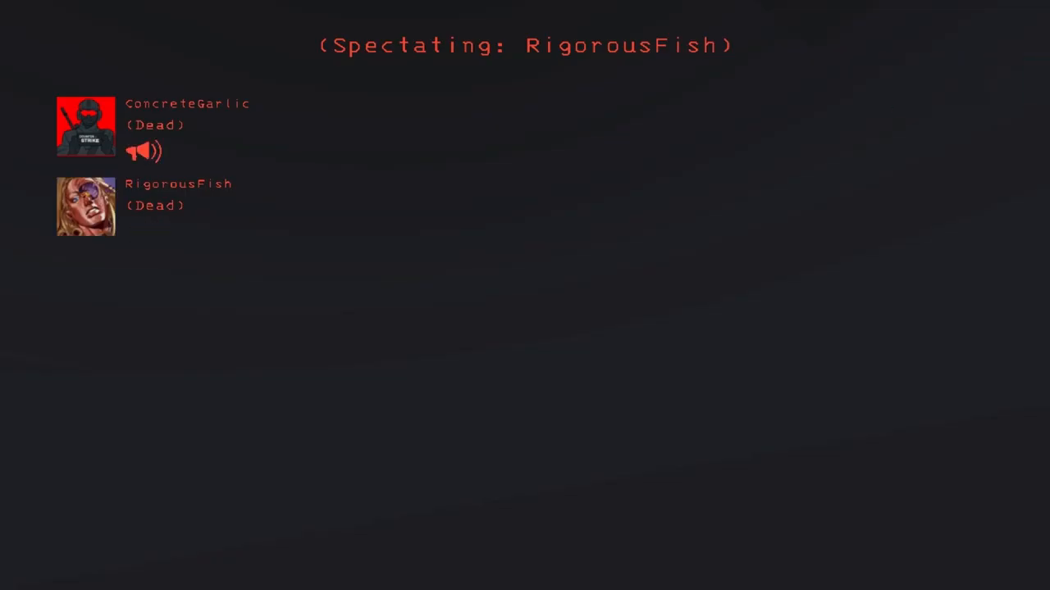
key(alt+z)
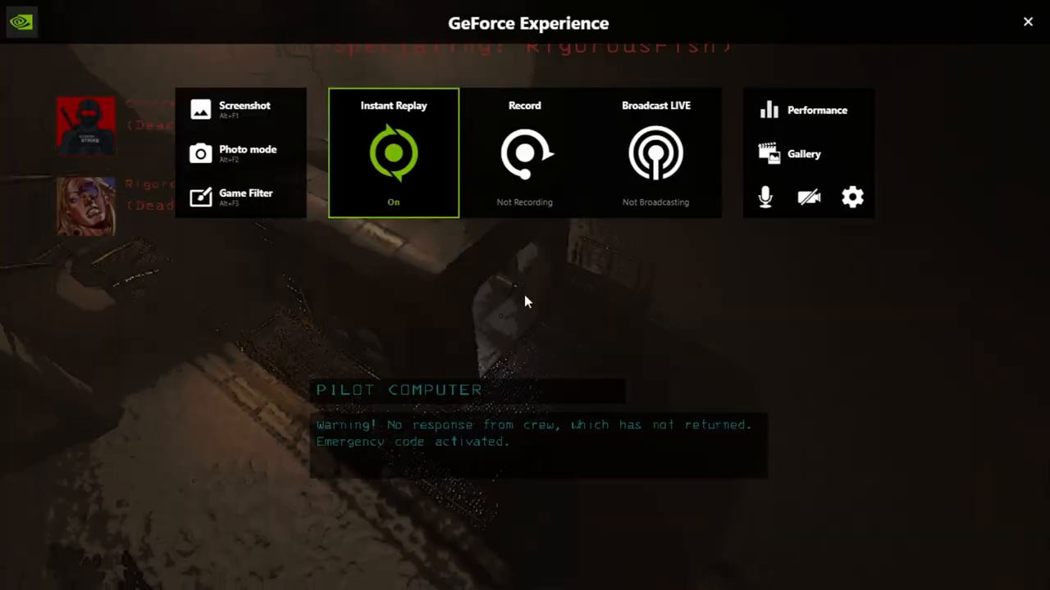